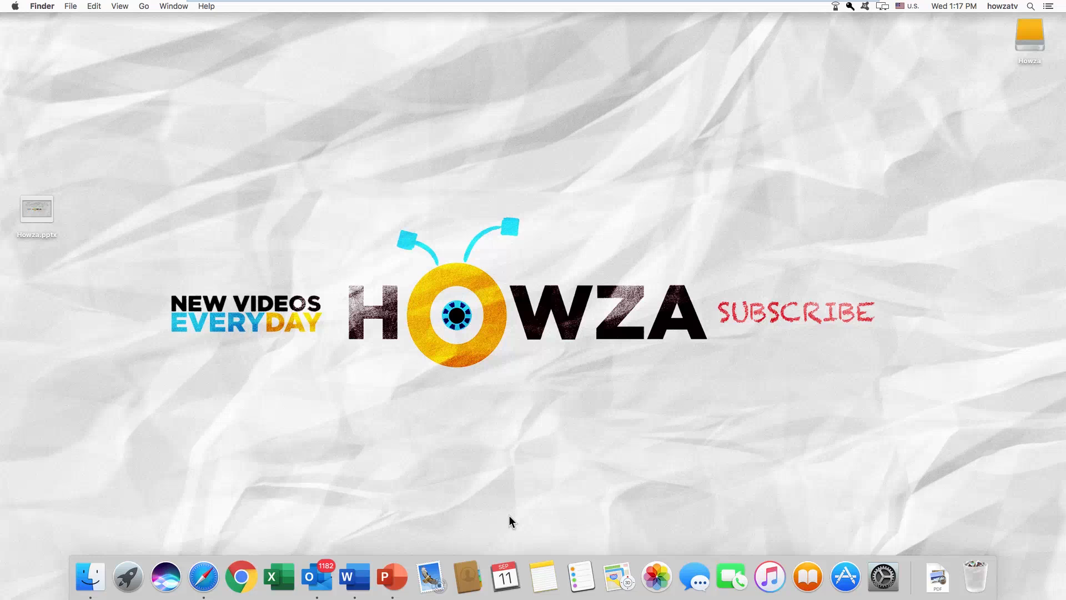
mouse_move(39, 203)
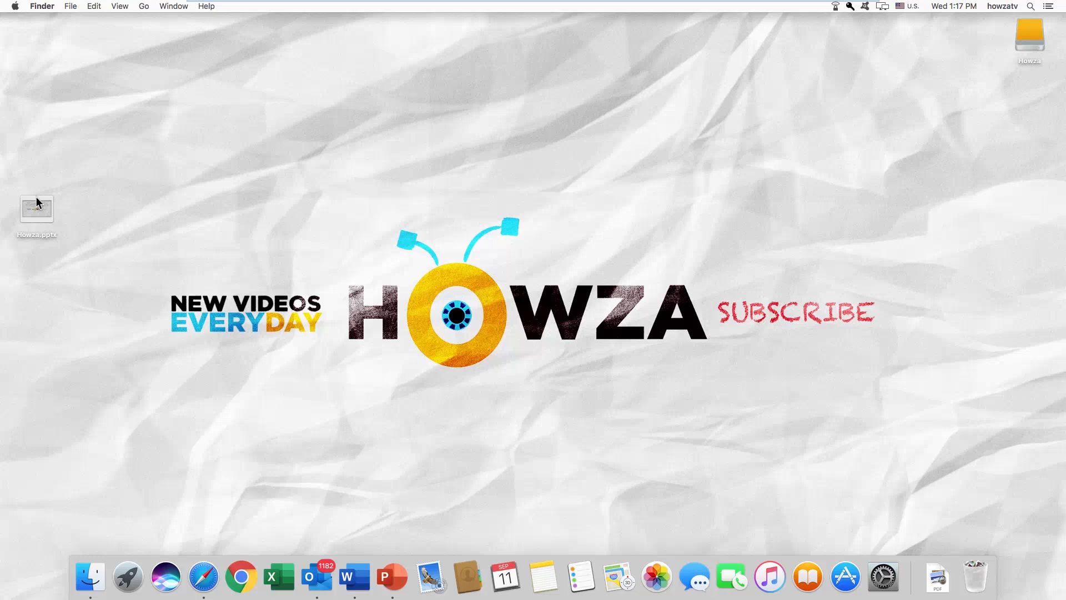
Step: Open Howza.pptx from the desktop in PowerPoint
double_click(37, 212)
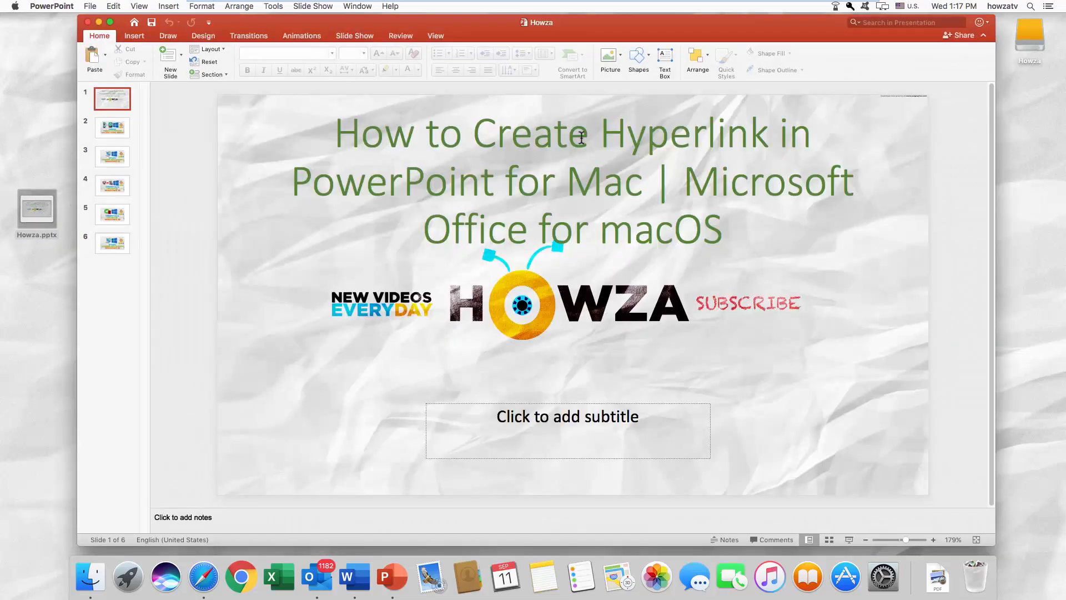
Step: Link the title word 'Hyperlink' to the copied YouTube web address
double_click(680, 134)
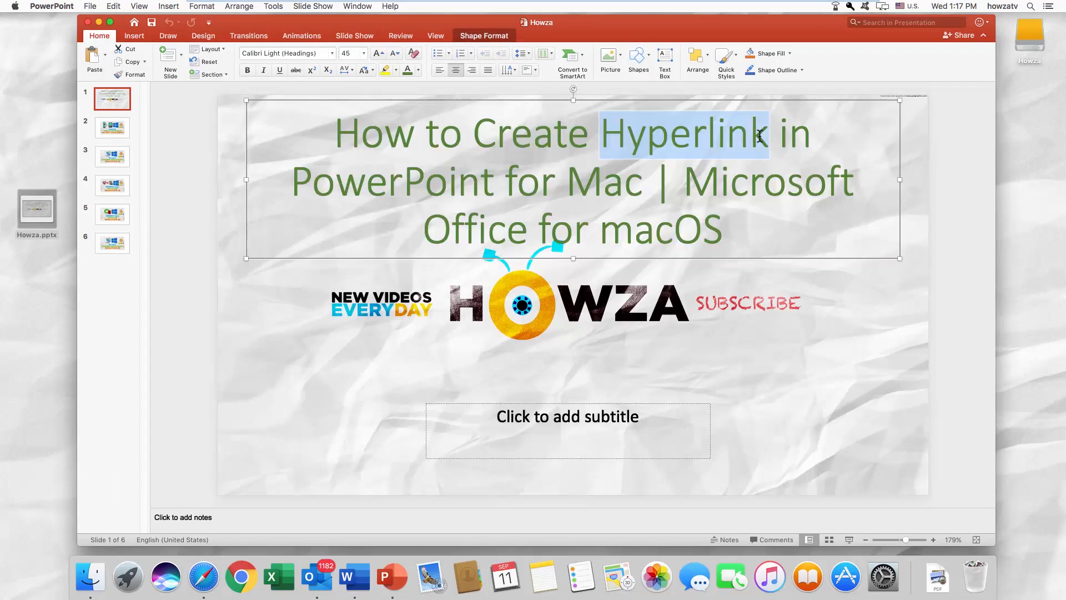
left_click(134, 35)
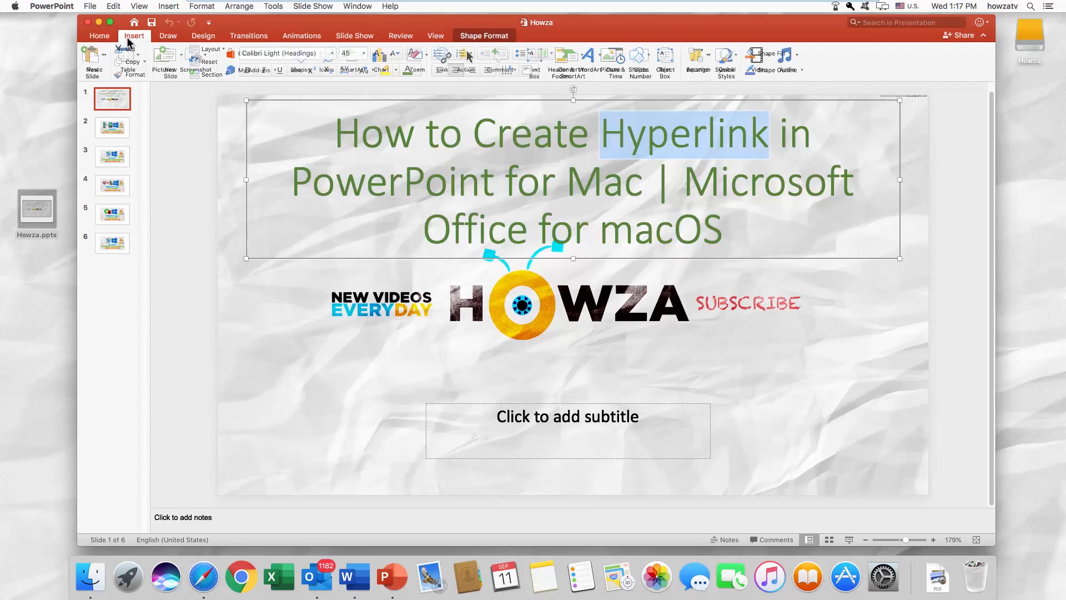
left_click(444, 60)
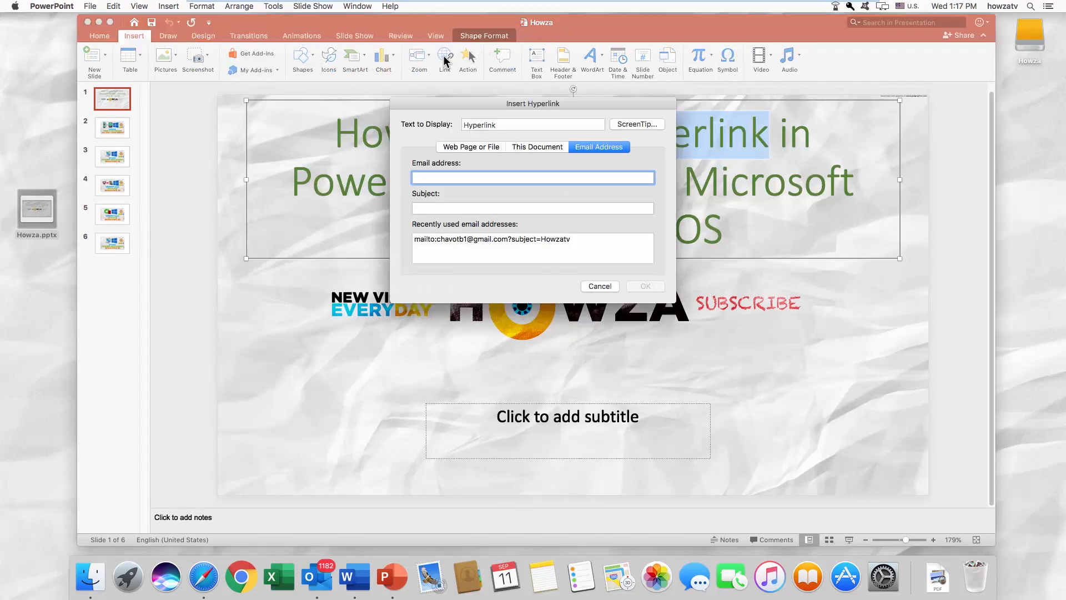
left_click(470, 147)
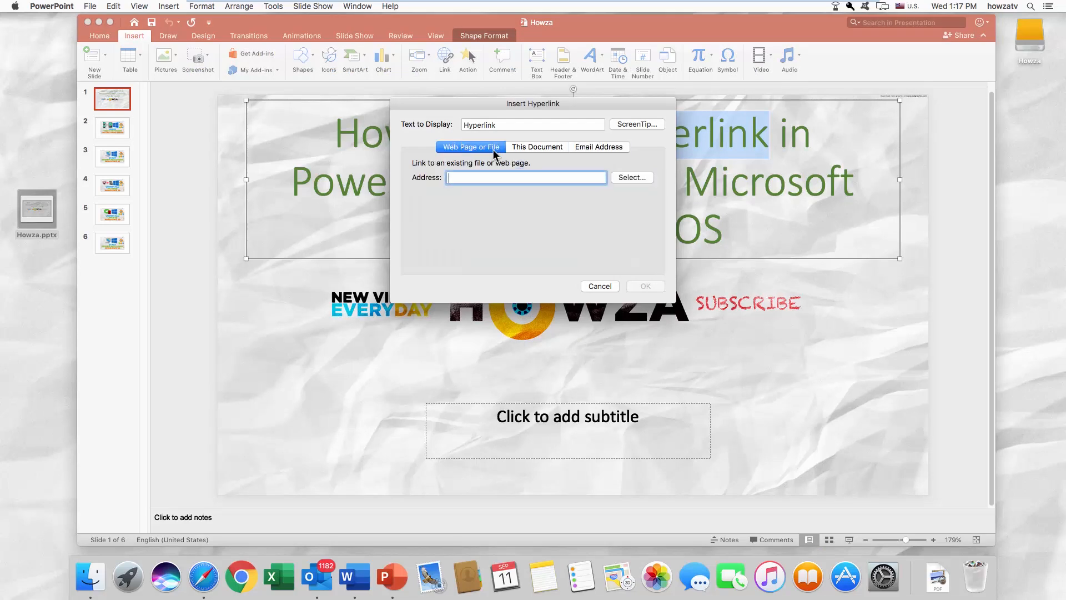
right_click(525, 178)
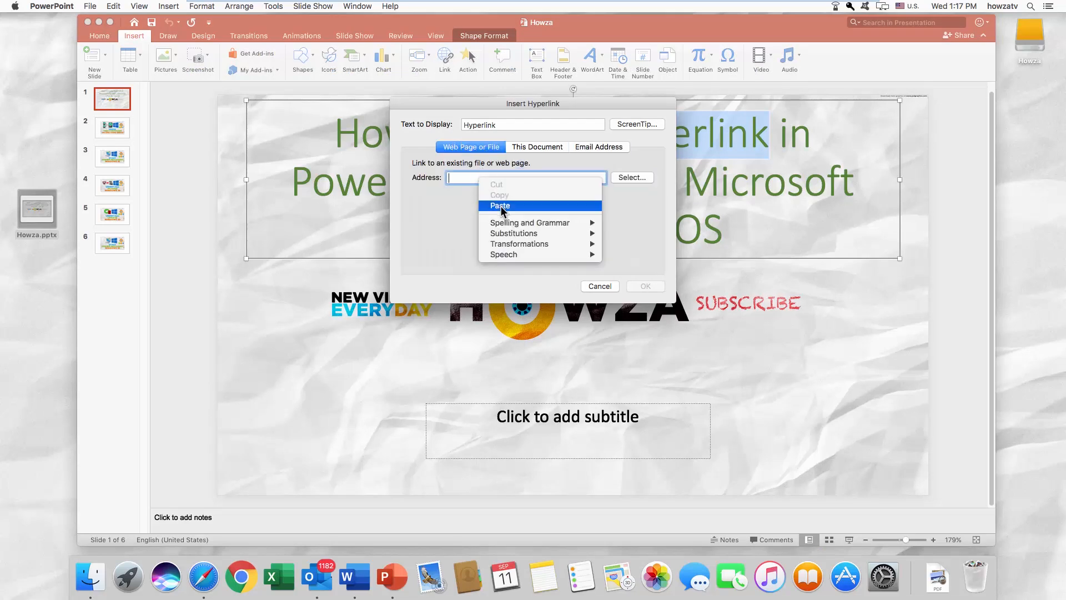
left_click(500, 205)
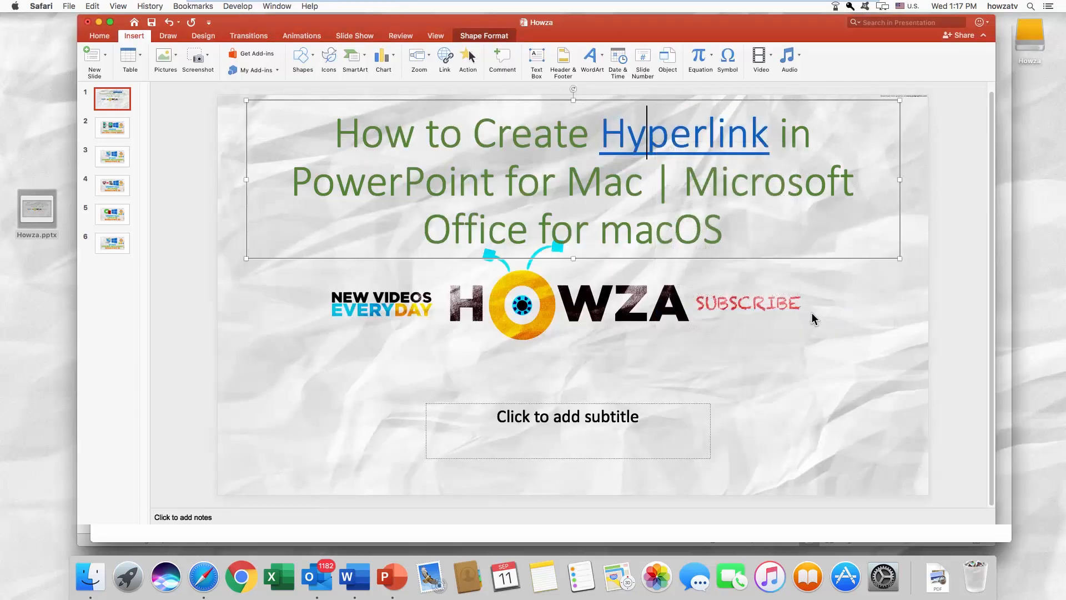
Step: After testing the link, remove it from 'Hyperlink' and reselect the word
left_click(682, 133)
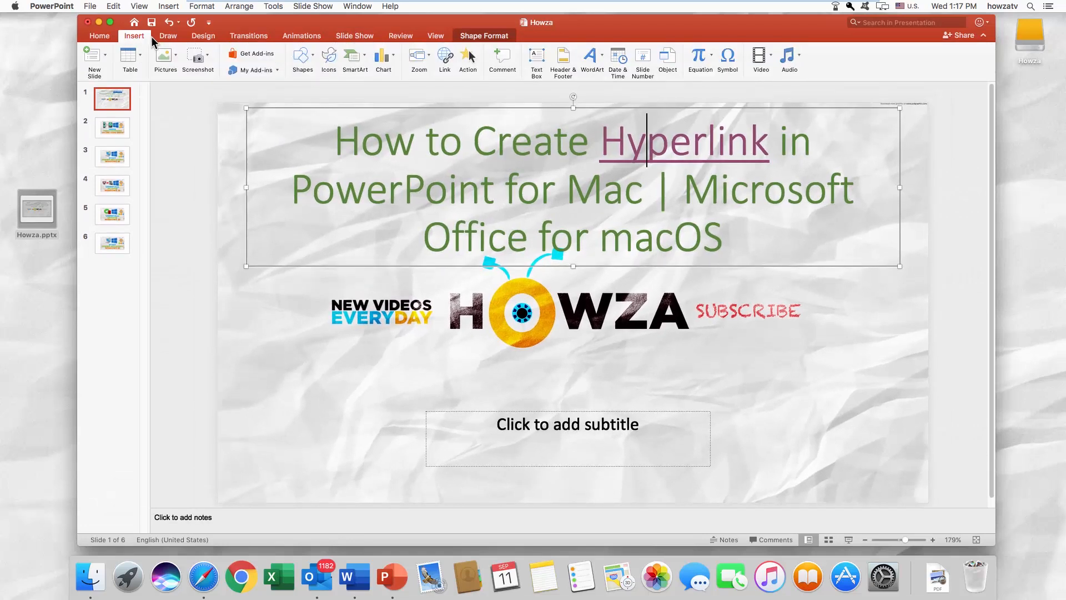
left_click(445, 60)
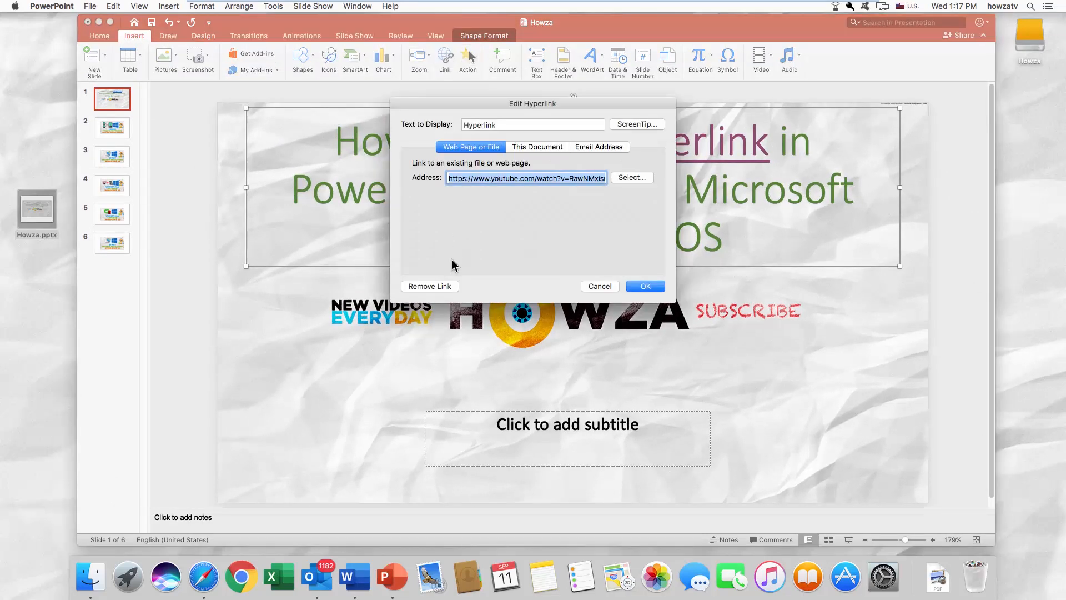
left_click(643, 286)
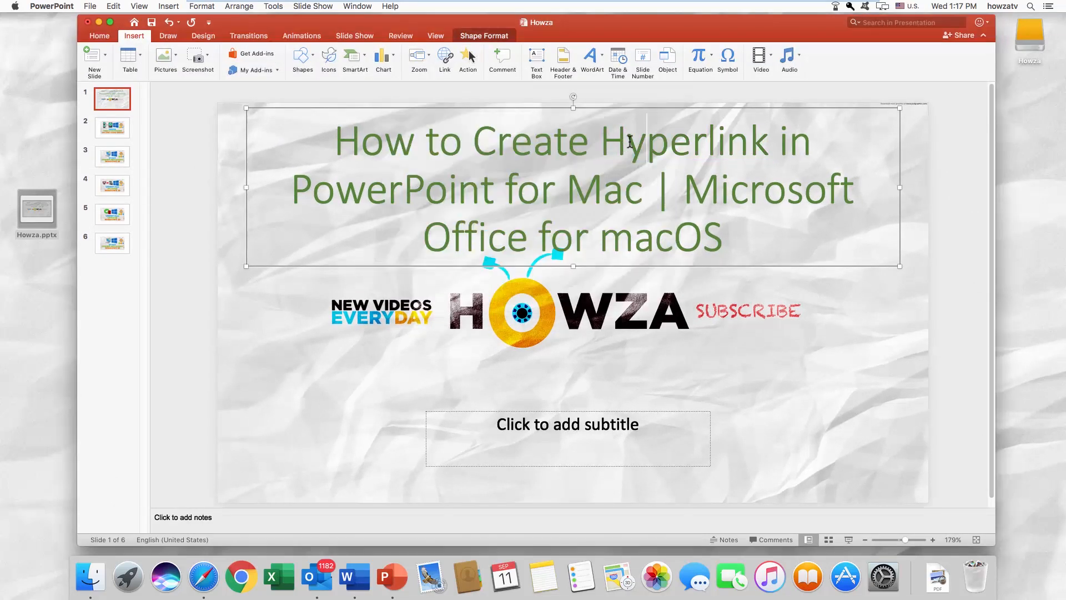
double_click(684, 140)
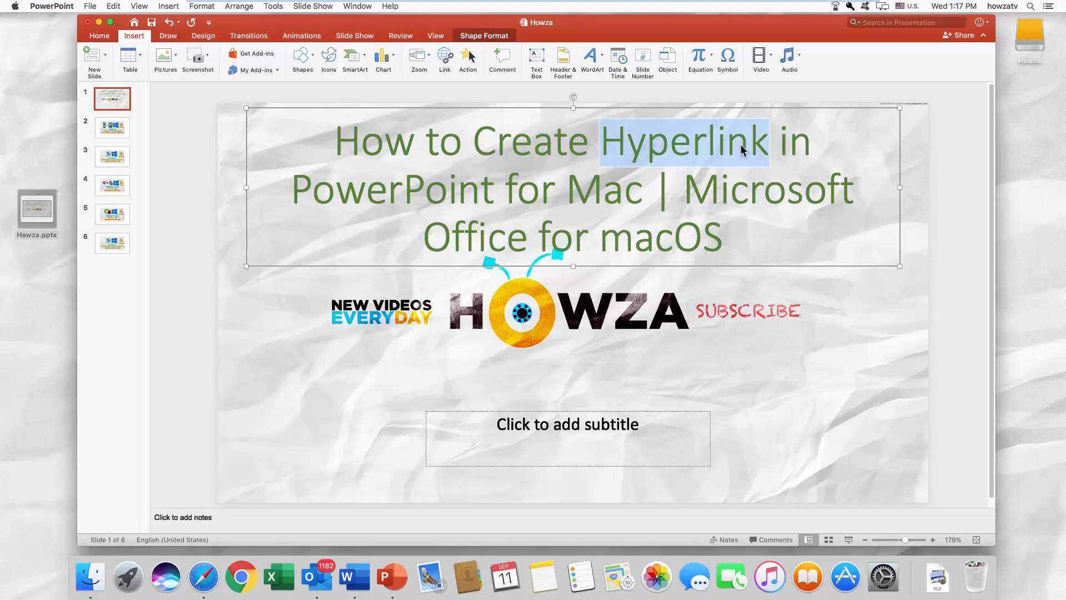
Step: Target a slide in this presentation, trying Next Slide, Previous Slide and Slide Titles
left_click(444, 60)
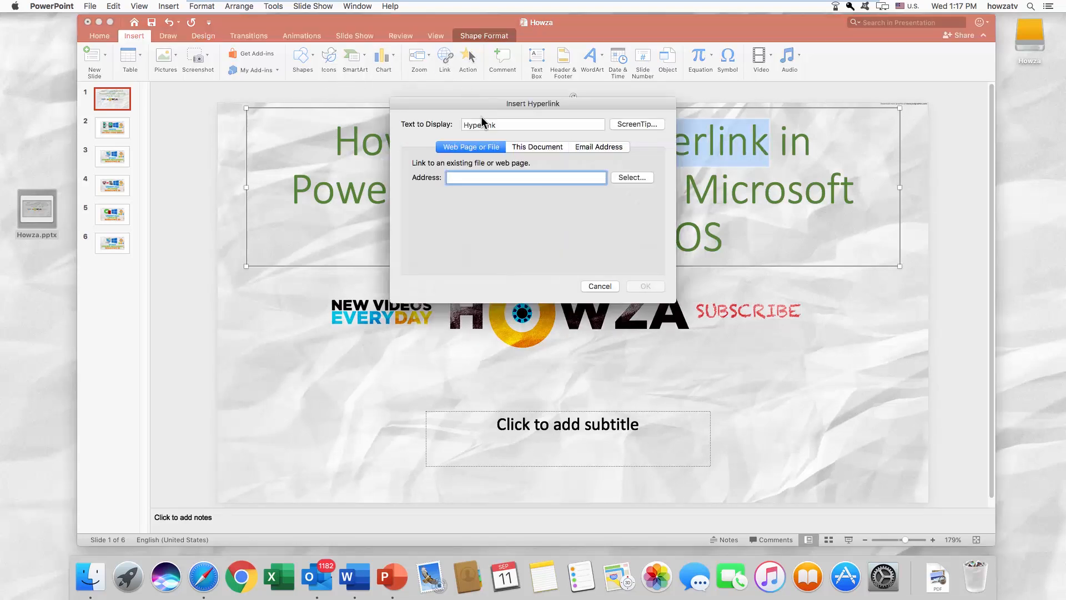
left_click(537, 147)
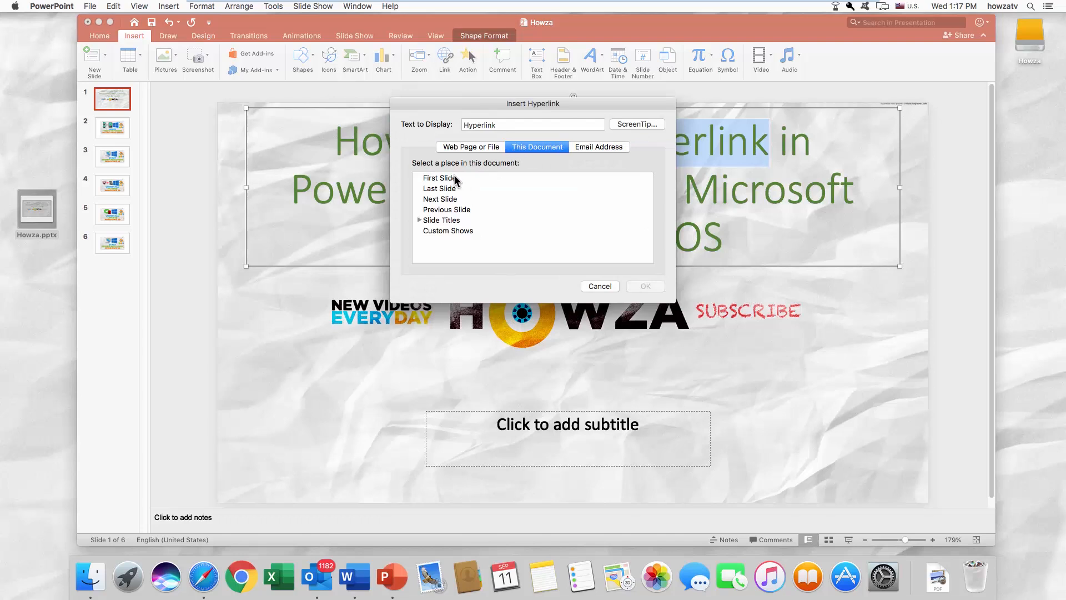
left_click(439, 199)
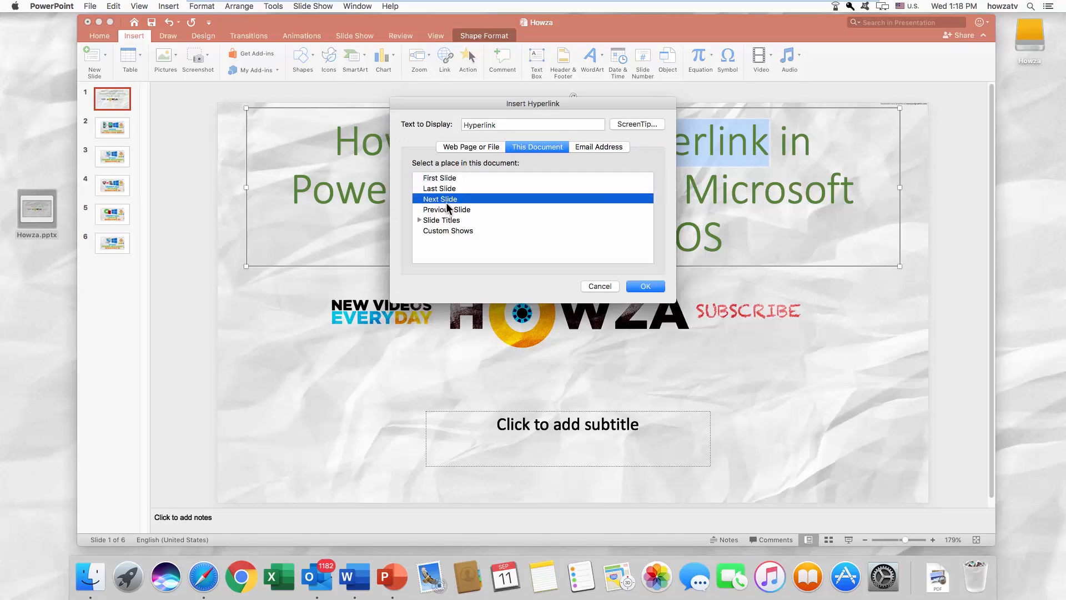
left_click(420, 220)
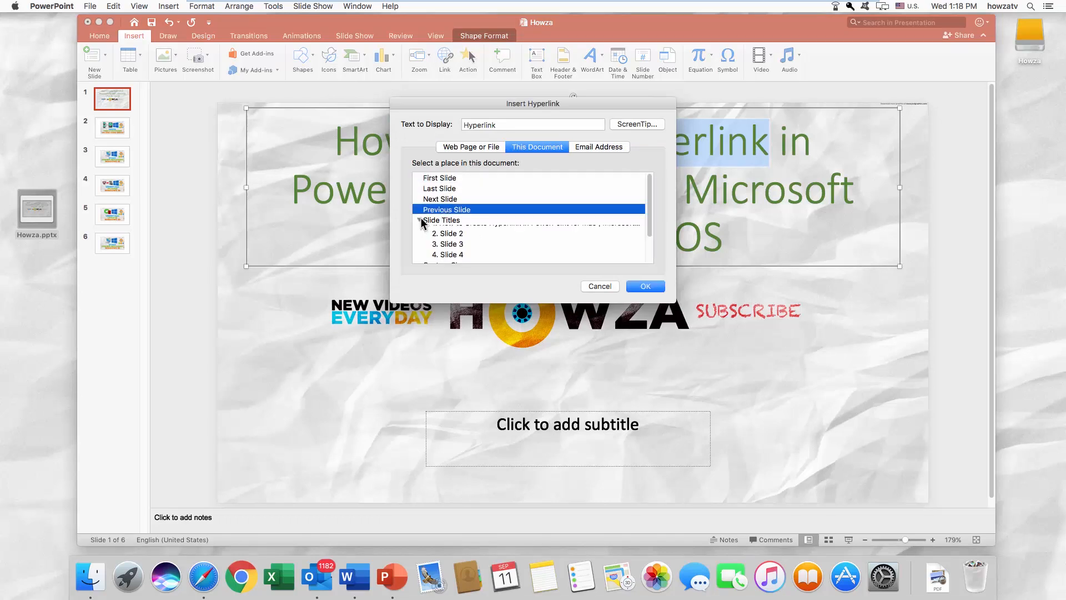
left_click(448, 231)
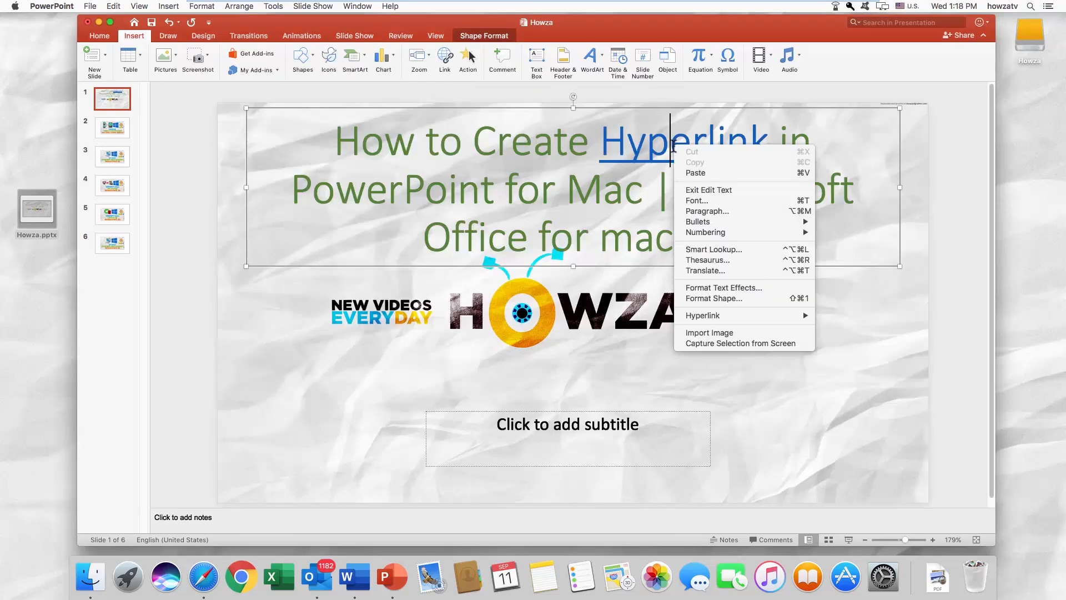
mouse_move(703, 315)
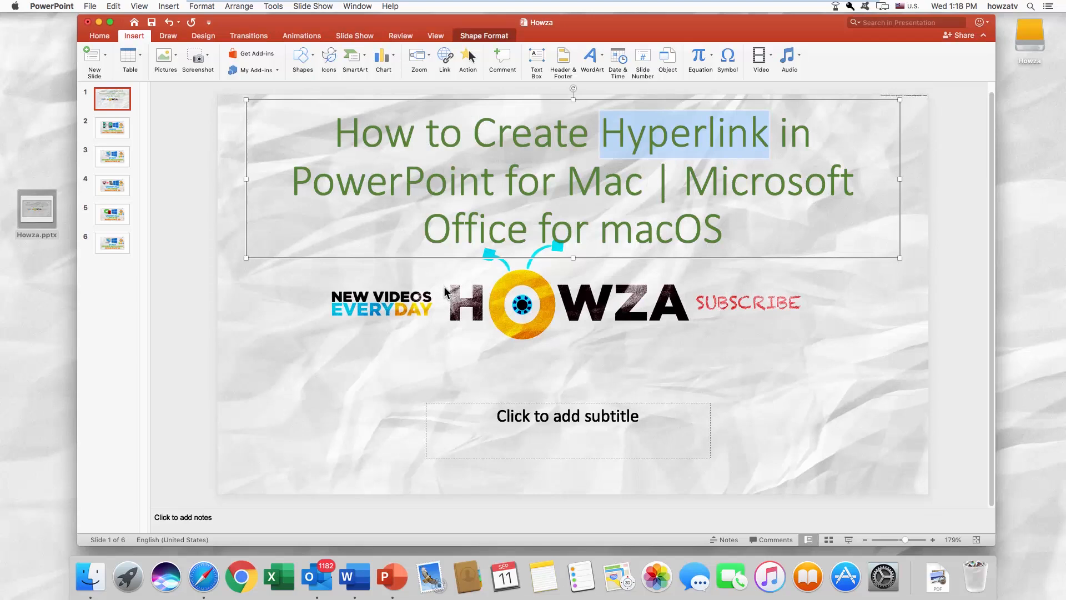
left_click(445, 60)
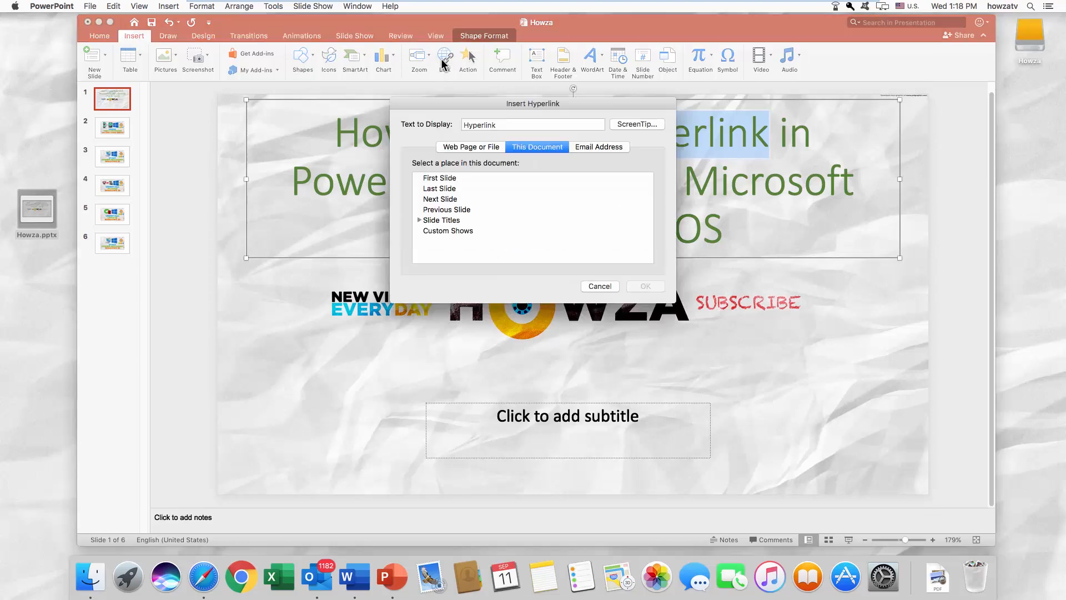
left_click(598, 147)
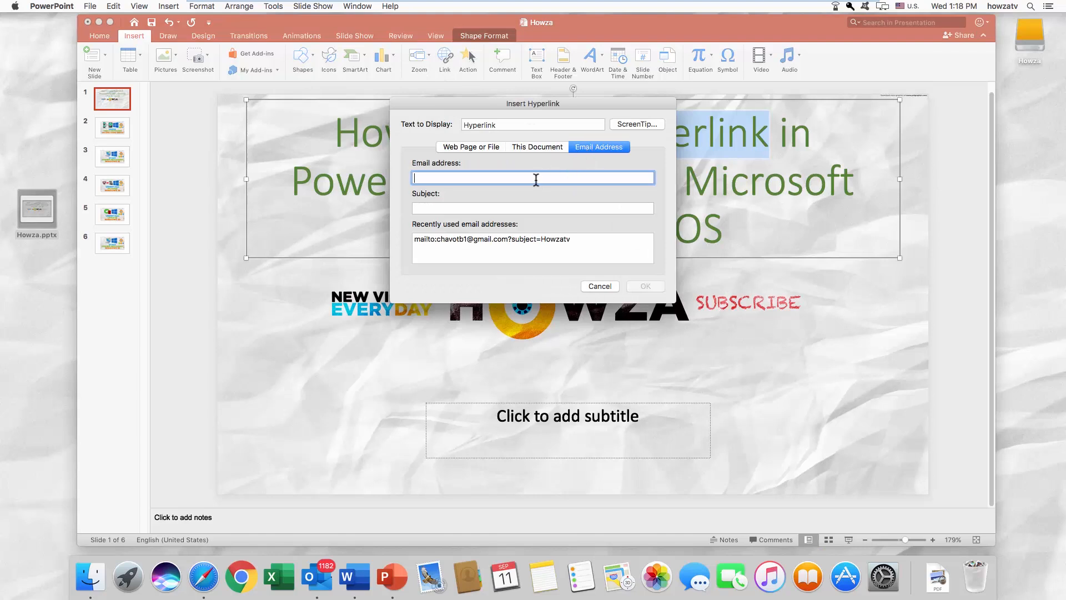
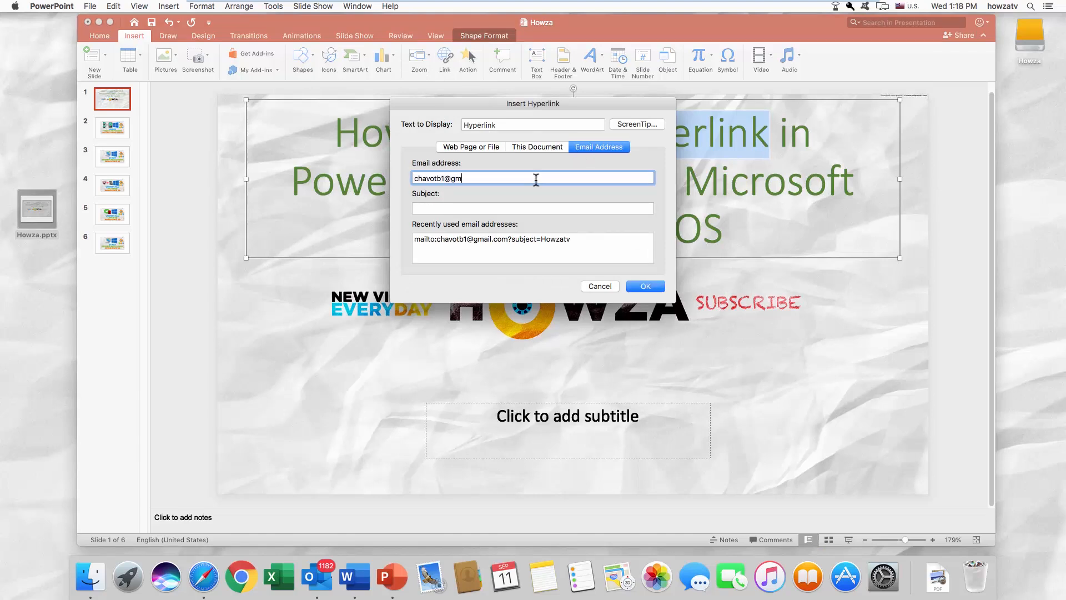